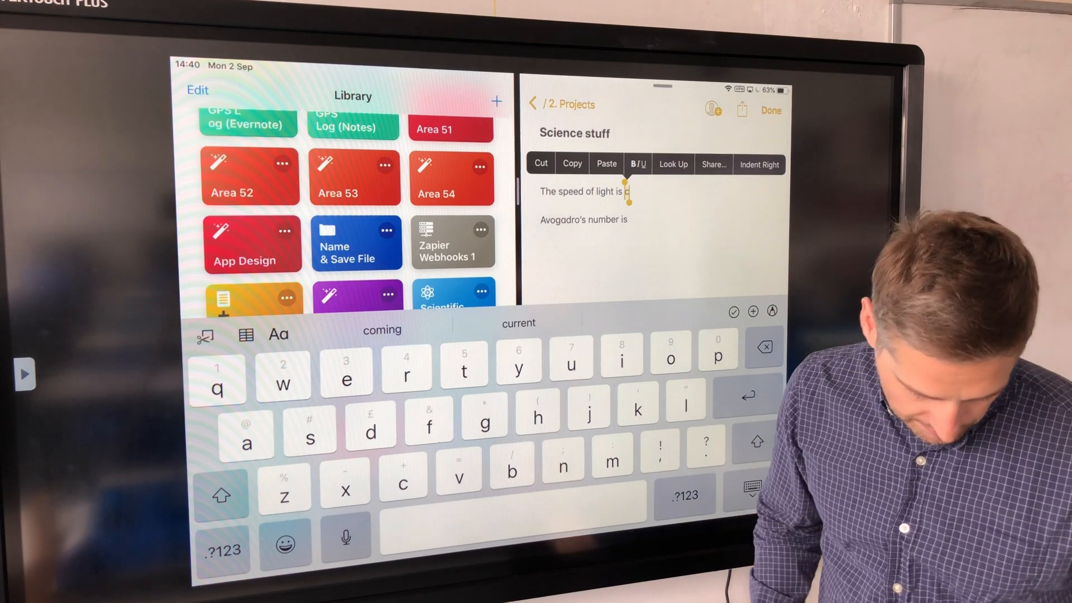
- Run Scientific Constants from the shortcut list to copy c, 3.00 × 10⁸ m s⁻¹
{"action": "left_click", "coordinate": [714, 164]}
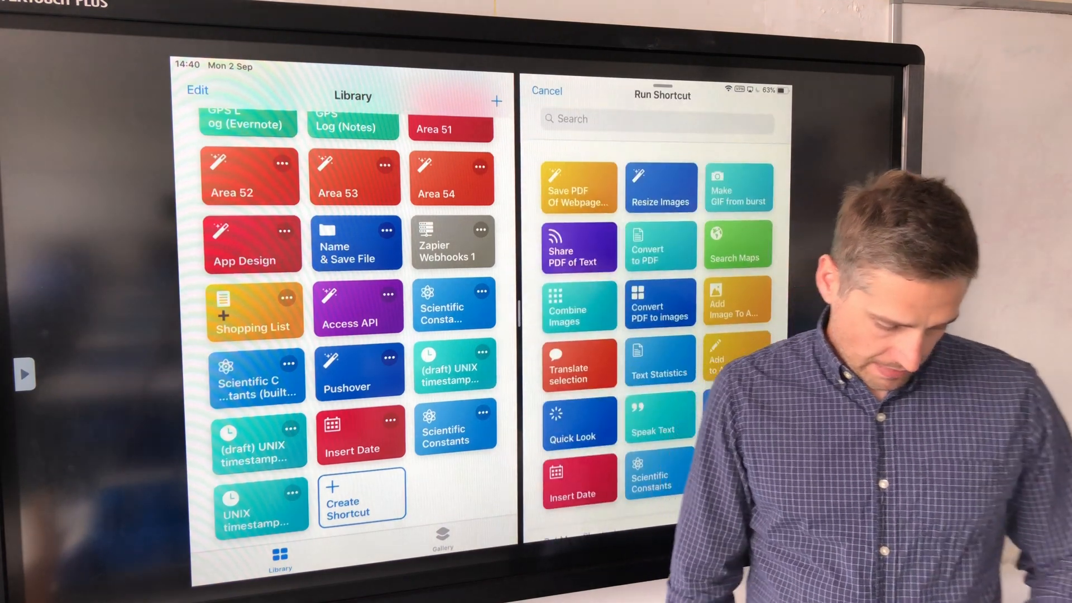
{"action": "scroll", "scroll_direction": "down", "scroll_amount": 3}
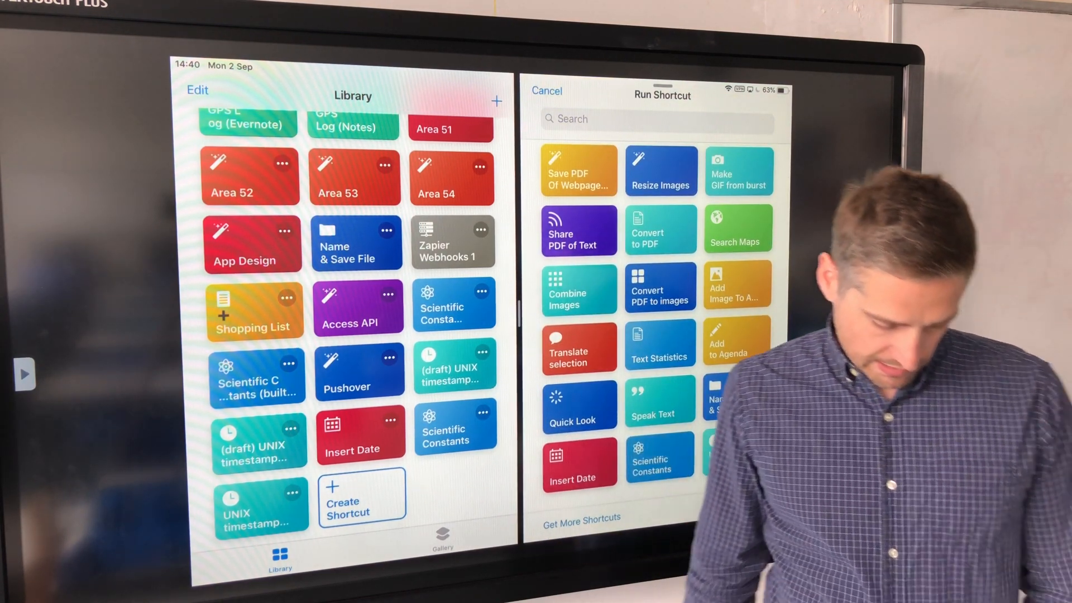
{"action": "left_click", "coordinate": [658, 459]}
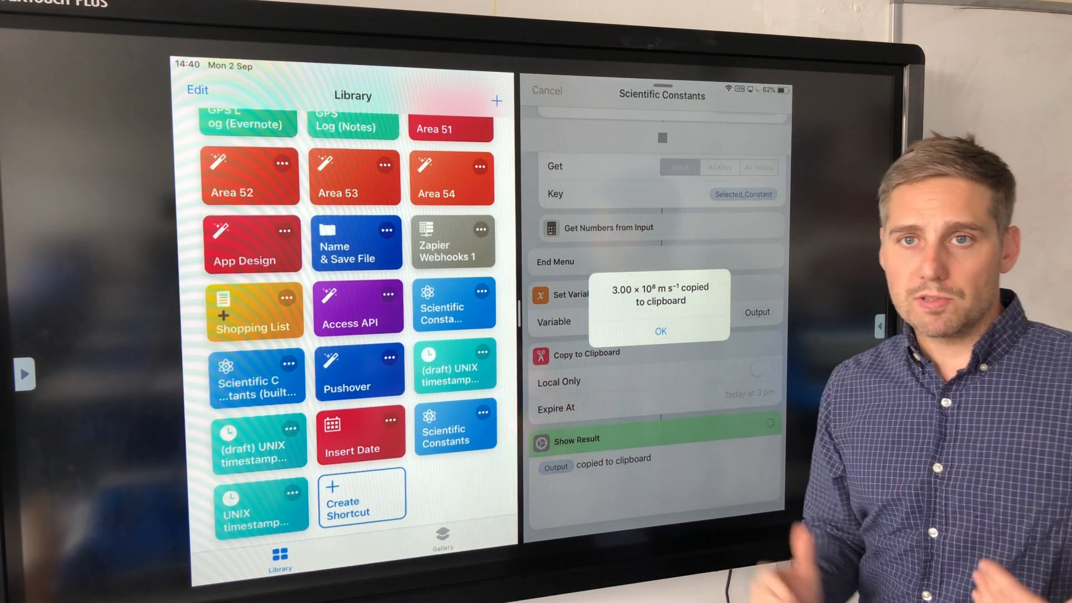
- Paste 3.00 × 10⁸ m s⁻¹ after 'is', select the stray word, and choose Run Shortcut
{"action": "left_click", "coordinate": [659, 331]}
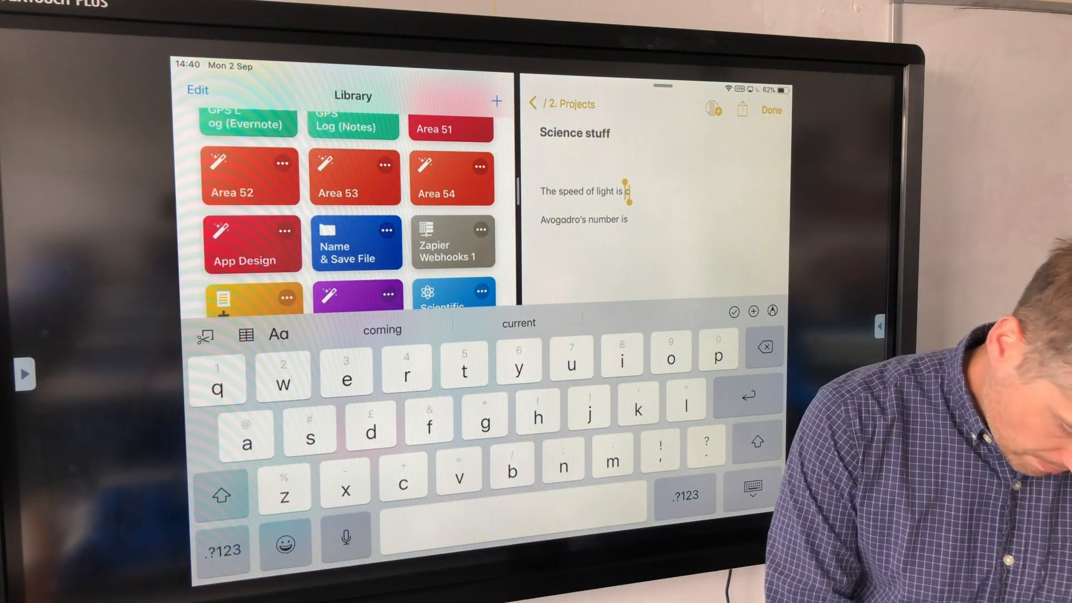
{"action": "type", "text": "3.00 × 10⁸ m s⁻¹"}
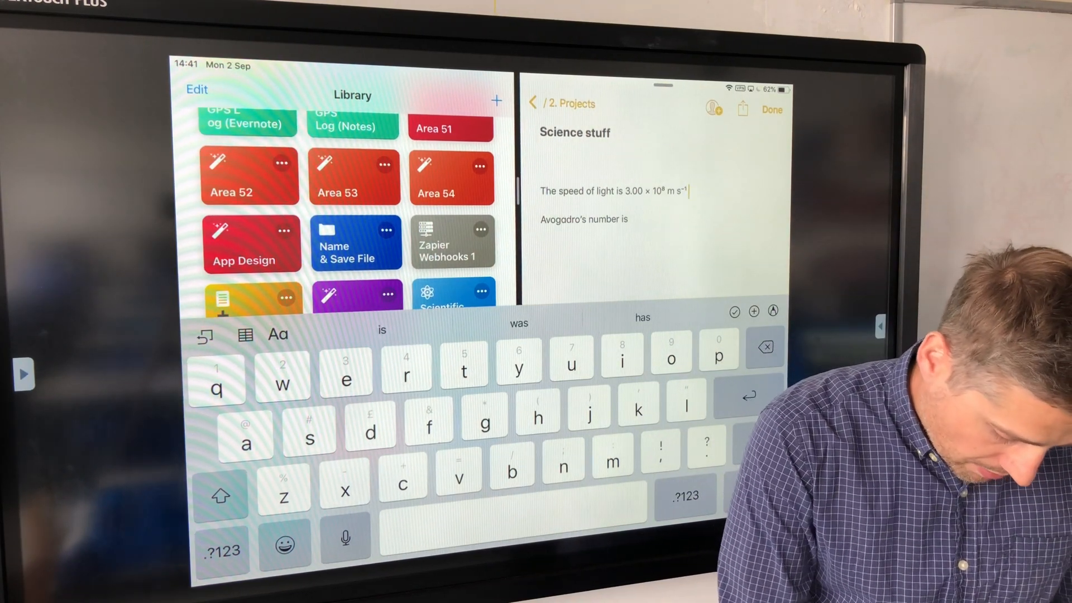
{"action": "type", "text": "haerhbjd"}
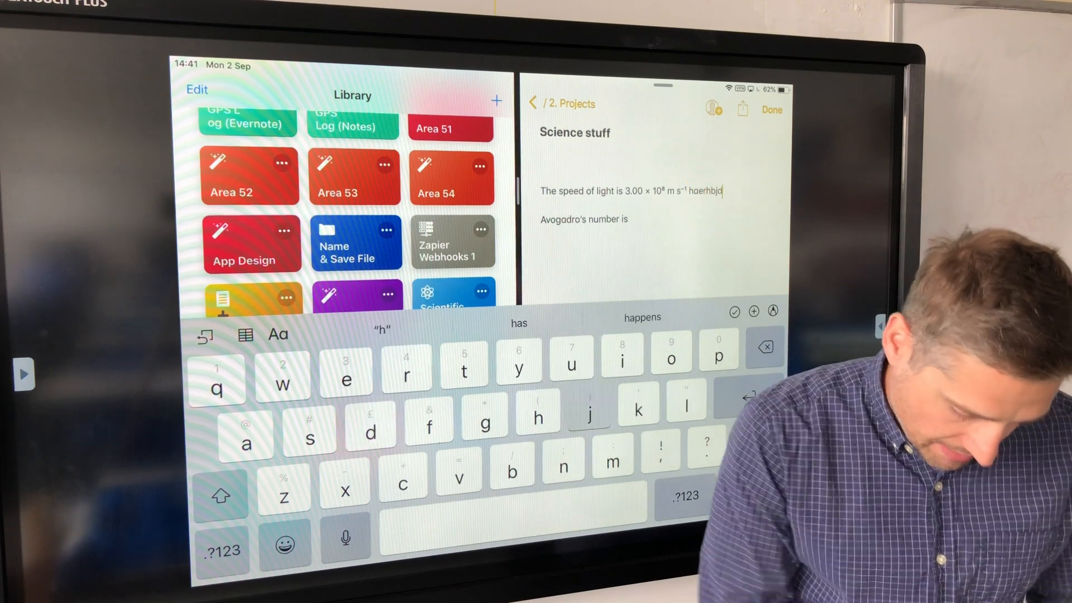
{"action": "double_click", "coordinate": [708, 191]}
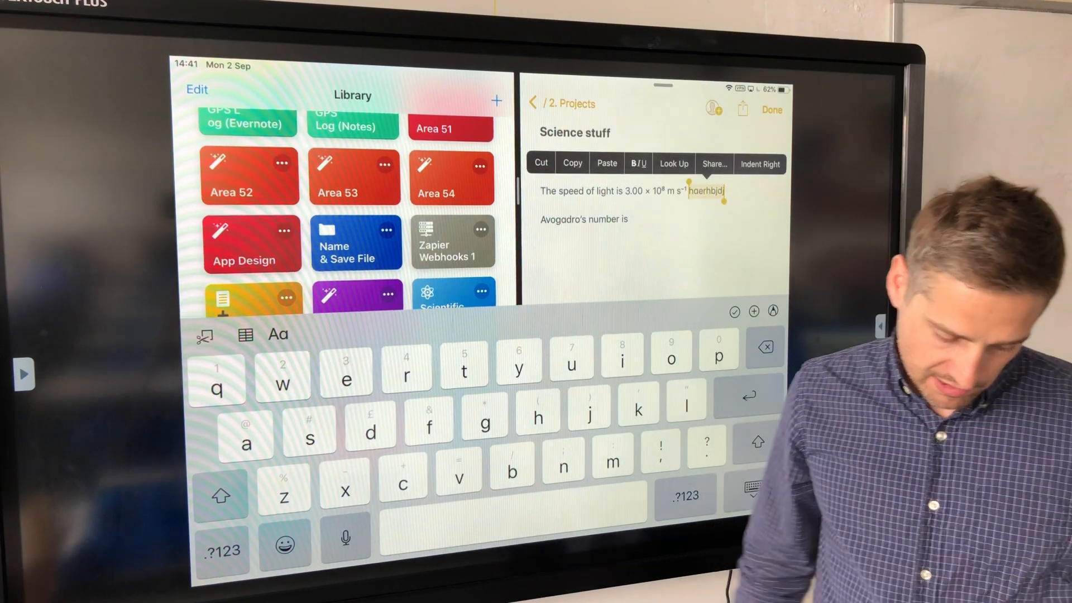
{"action": "left_click", "coordinate": [713, 164]}
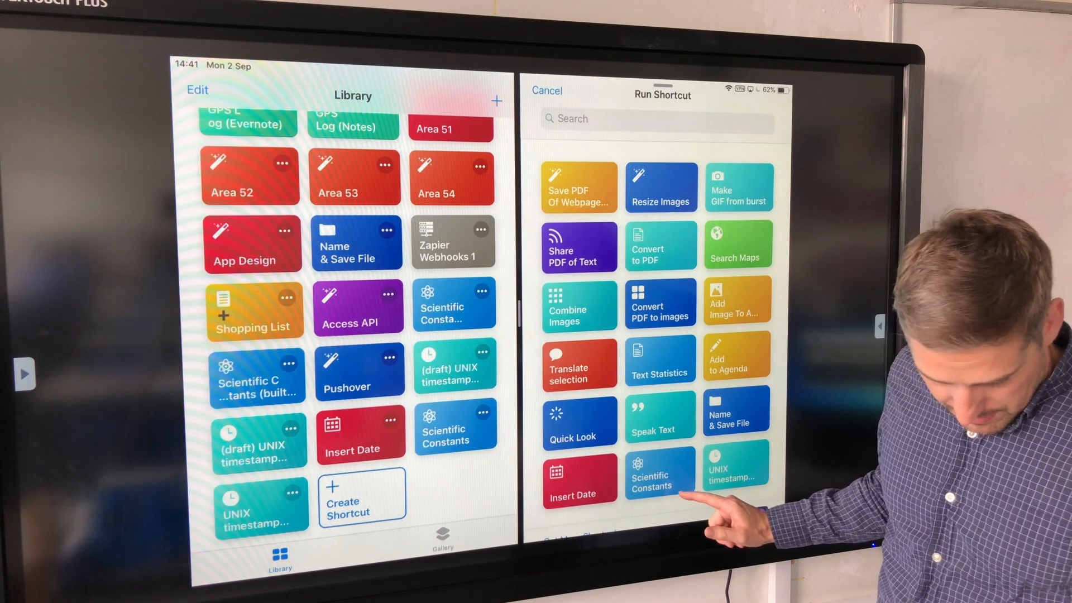
- Browse the Scientific Constants picker list, then cancel without choosing a constant
{"action": "left_click", "coordinate": [658, 472]}
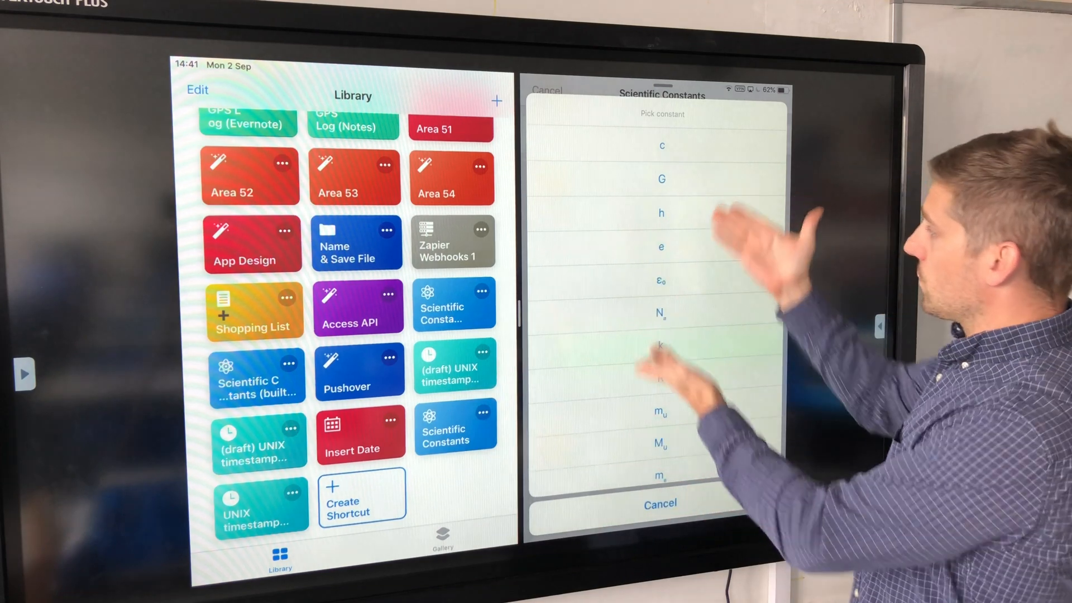
{"action": "scroll", "scroll_direction": "down", "scroll_amount": 3}
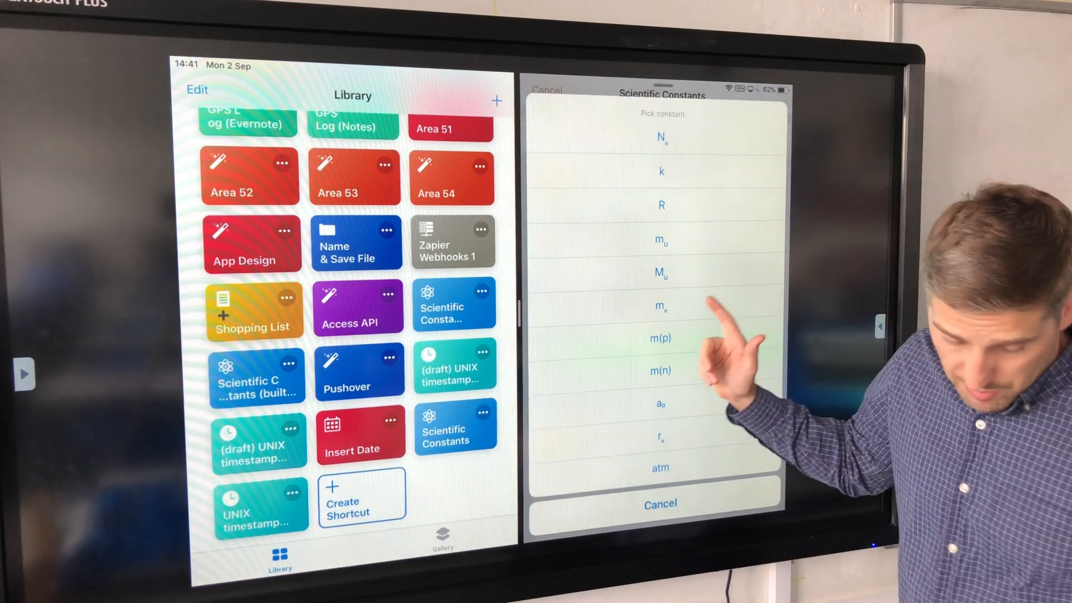
{"action": "scroll", "scroll_direction": "down", "scroll_amount": 3}
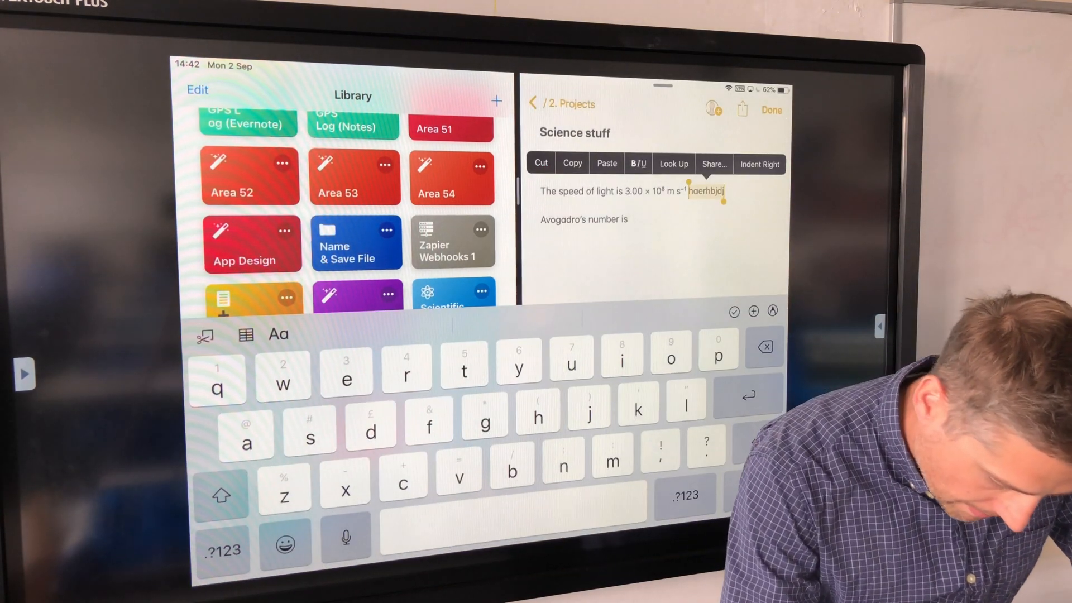
- Paste a second speed of light value over the stray word and reopen the shortcut list
{"action": "left_click", "coordinate": [606, 163]}
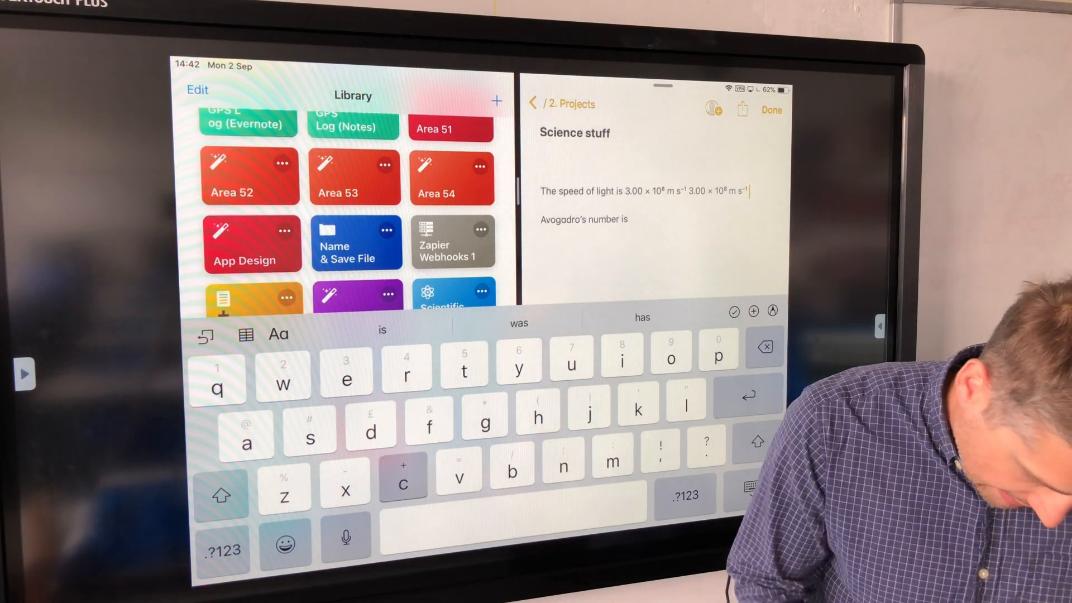
{"action": "left_click", "coordinate": [403, 481]}
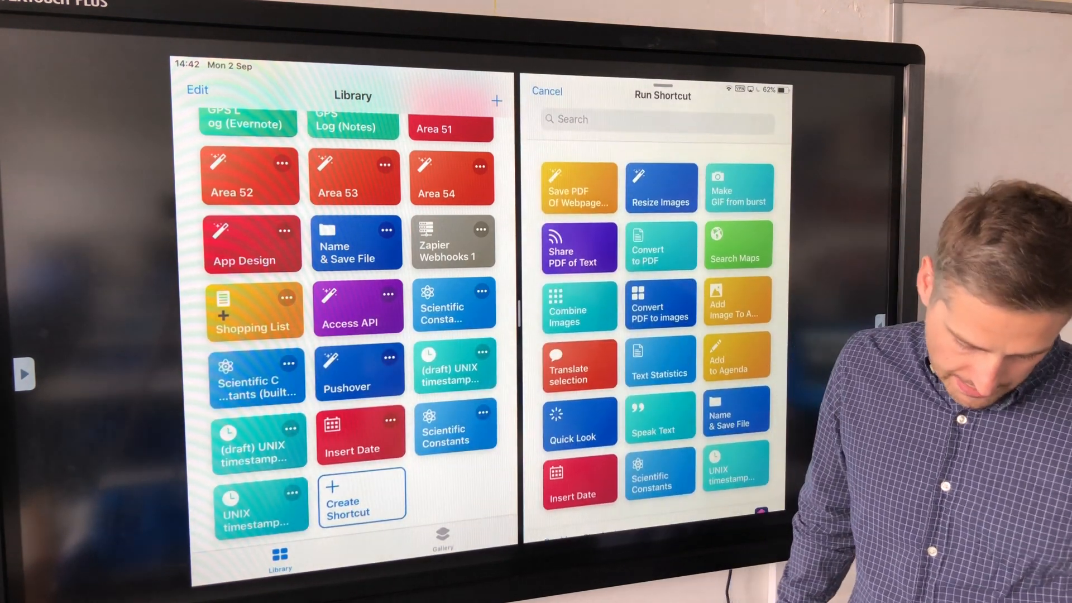
- Run Scientific Constants without note input, pick h, and copy 6.63 × 10⁻³⁴ J s as text
{"action": "left_click", "coordinate": [659, 472]}
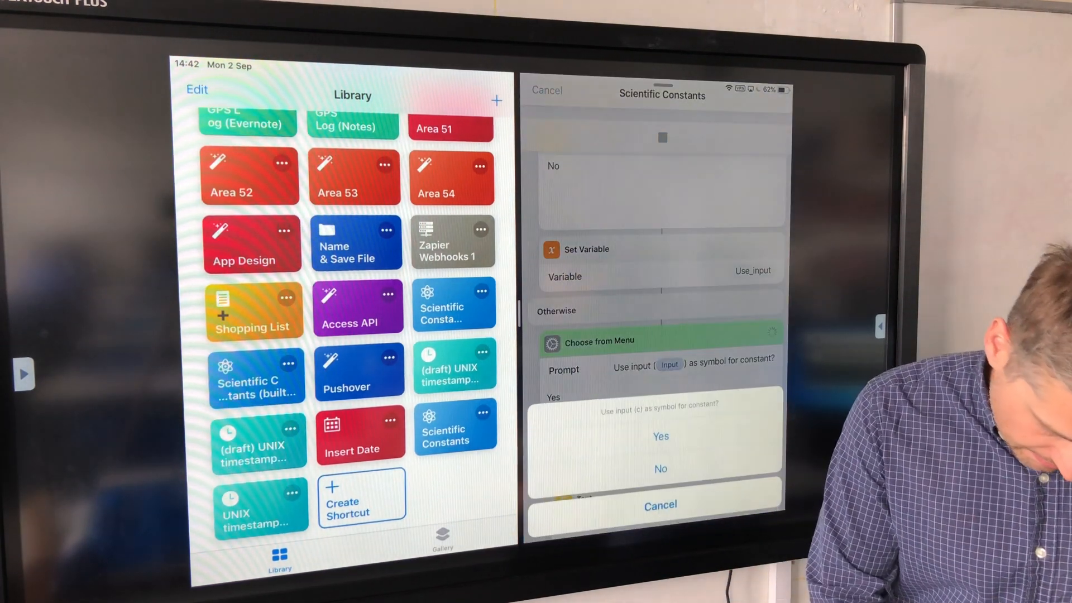
{"action": "left_click", "coordinate": [659, 436]}
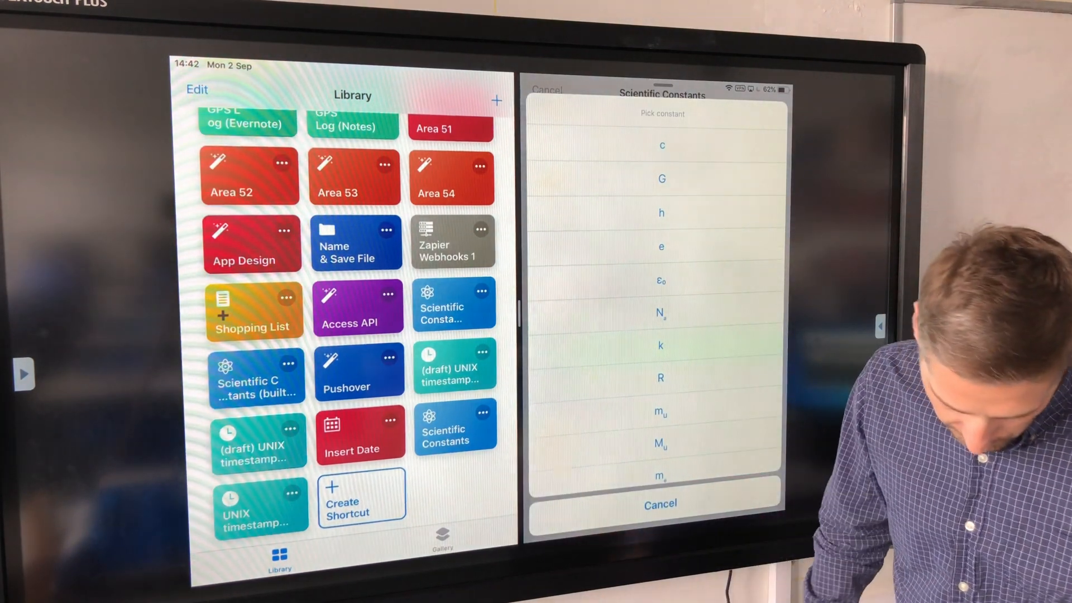
{"action": "scroll", "scroll_direction": "down", "scroll_amount": 3}
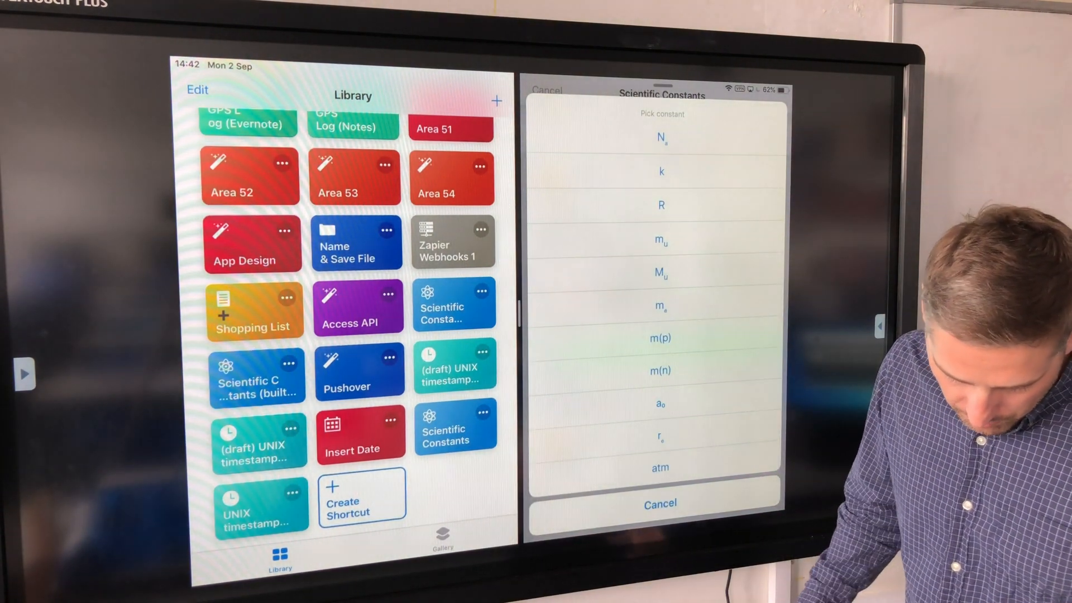
{"action": "scroll", "scroll_direction": "down", "scroll_amount": 3}
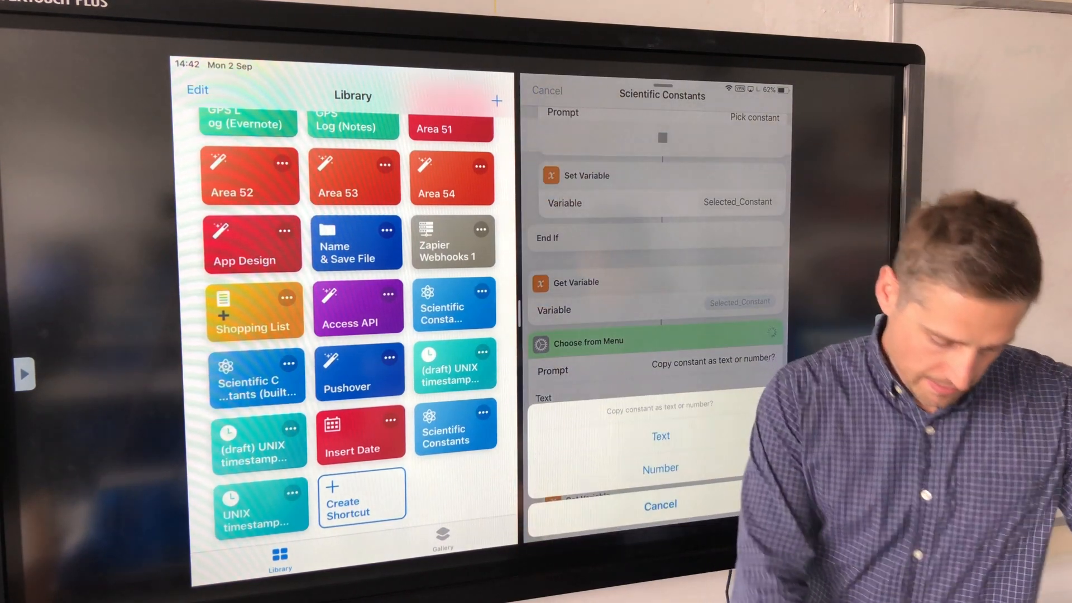
{"action": "left_click", "coordinate": [661, 437]}
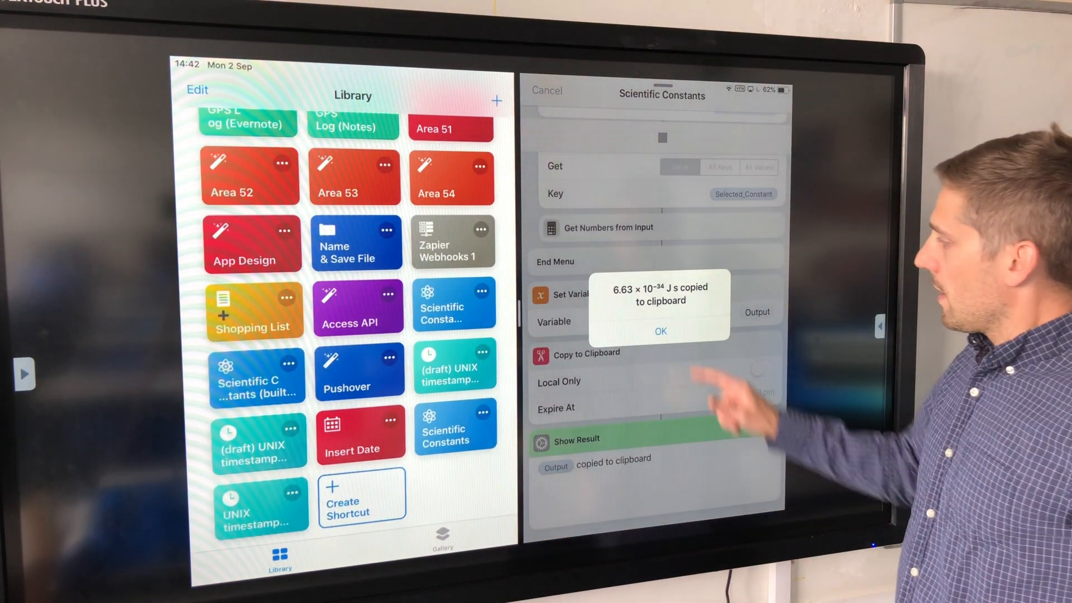
{"action": "left_click", "coordinate": [659, 332]}
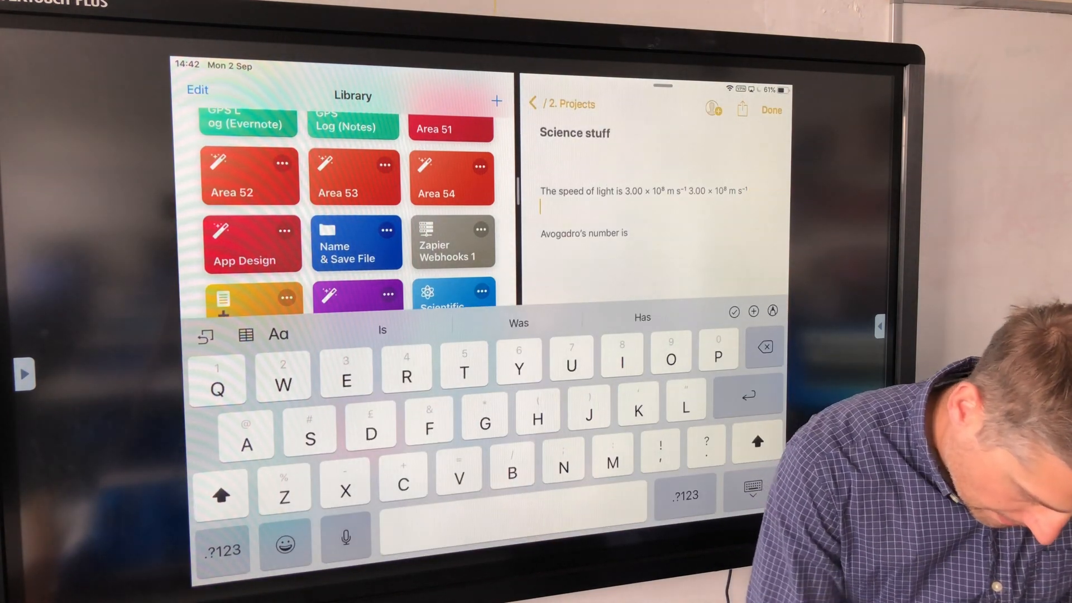
- Paste 6.63 × 10⁻³⁴ J s on the new line, then type 'Na'
{"action": "left_click", "coordinate": [540, 209]}
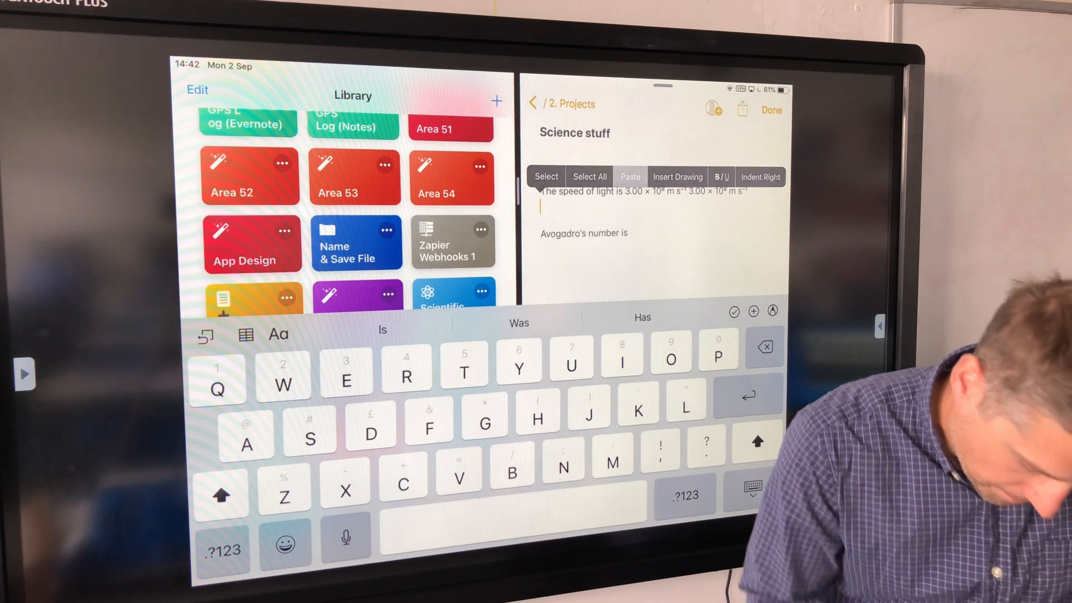
{"action": "left_click", "coordinate": [630, 177]}
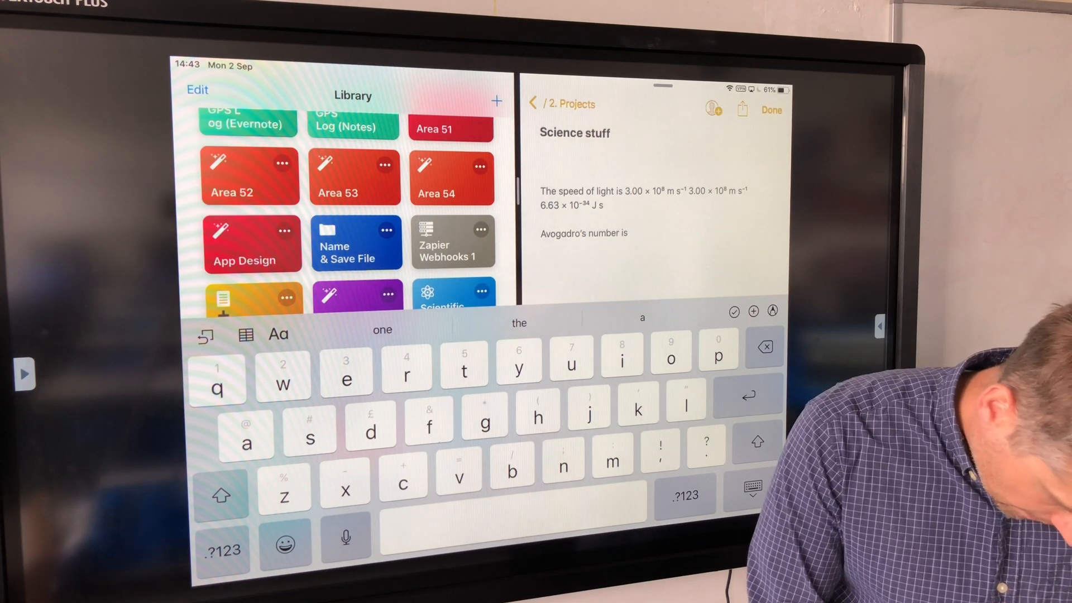
{"action": "type", "text": "N,a"}
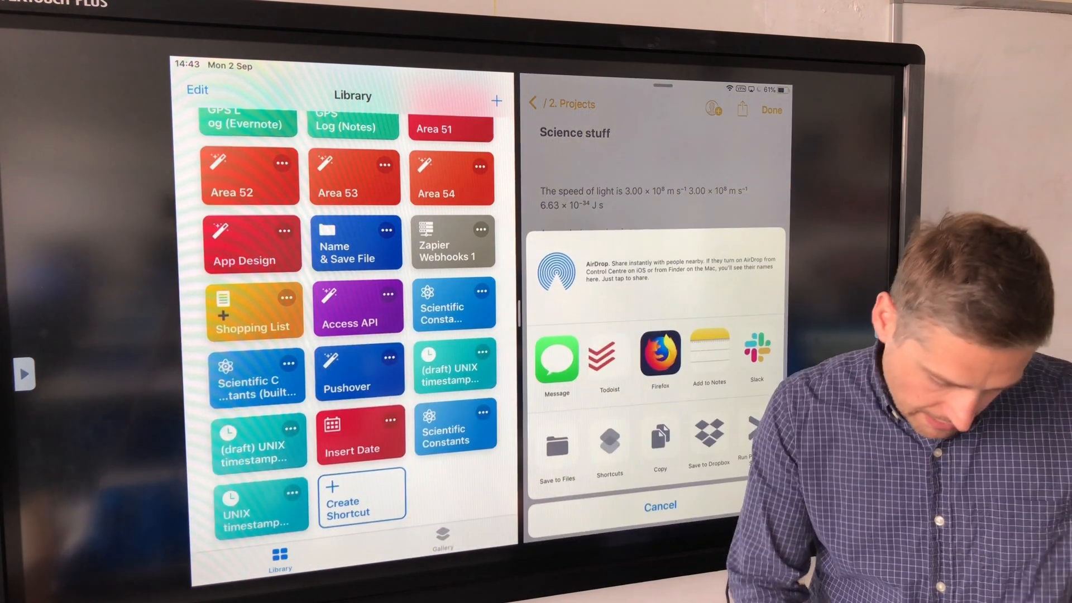
- Run Scientific Constants from the share sheet and copy the constant as a number
{"action": "left_click", "coordinate": [761, 445]}
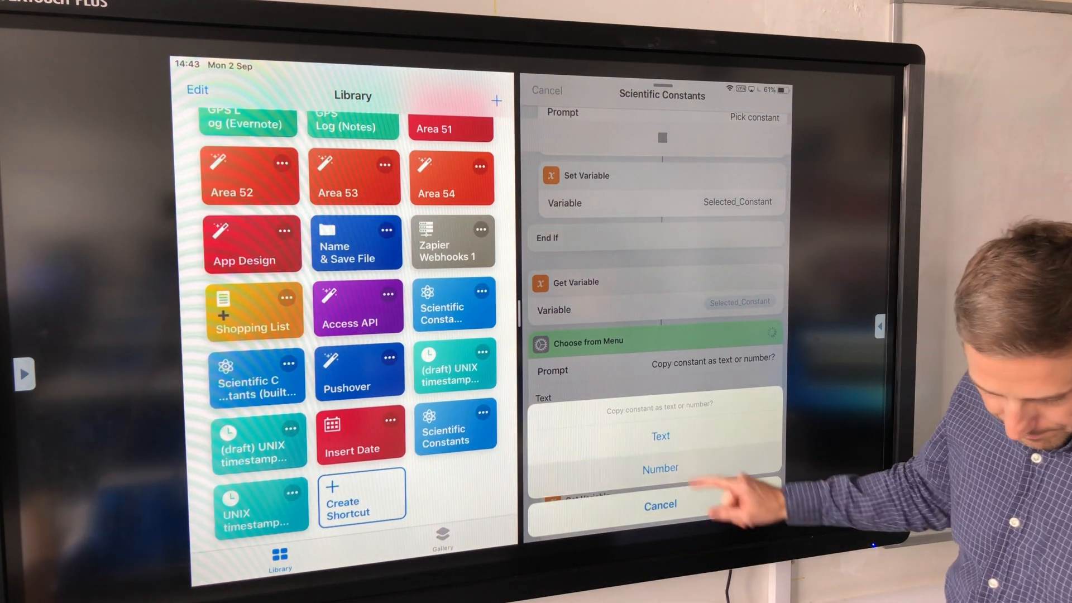
{"action": "left_click", "coordinate": [660, 469]}
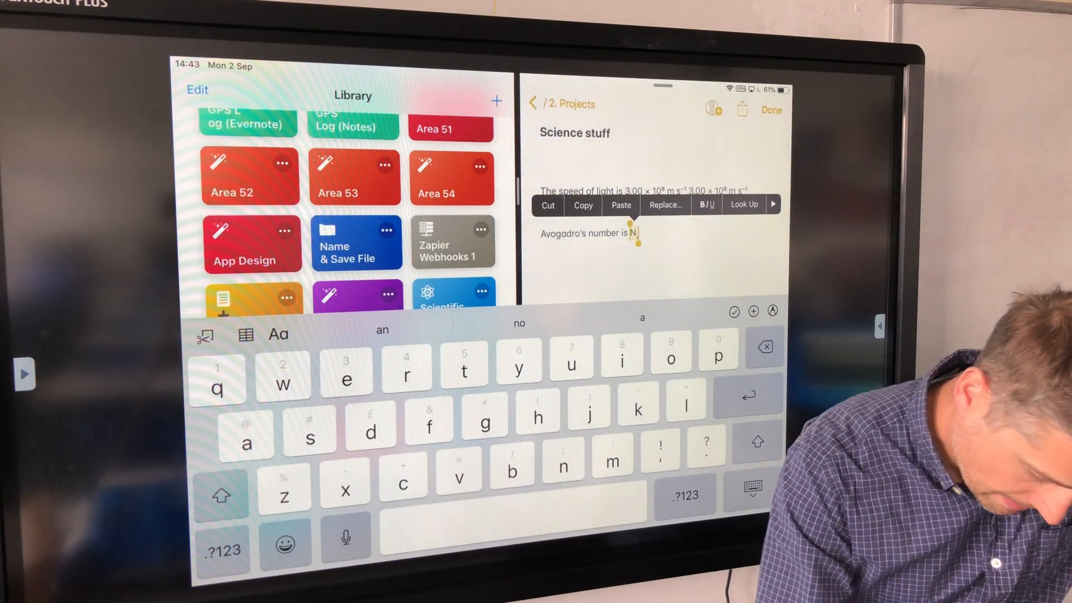
{"action": "type", "text": "602000000000000000000000"}
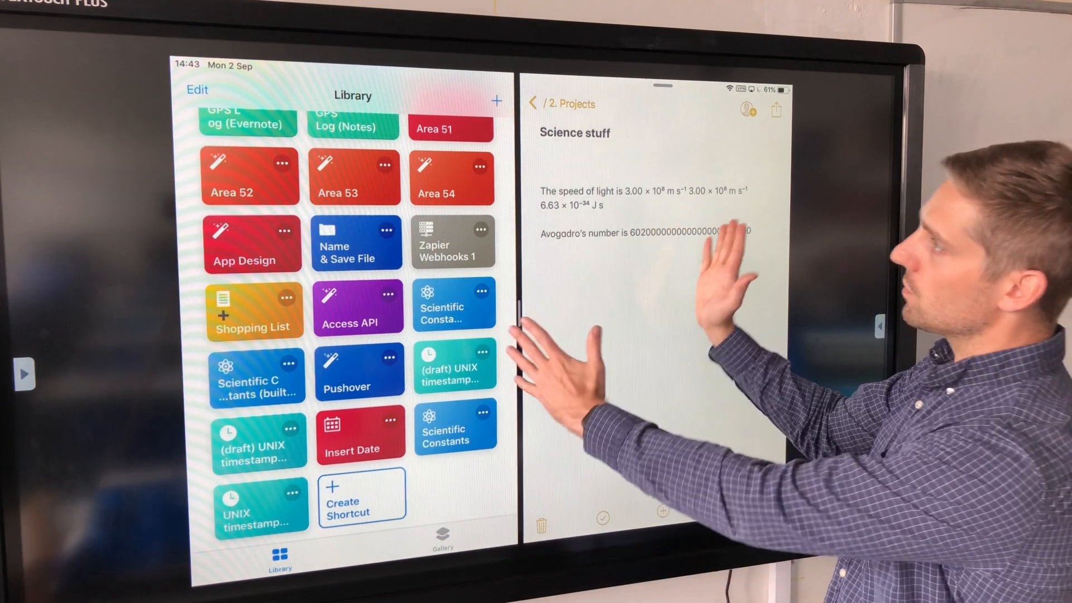
- Run the constants shortcut to put 0.00000000000885 on its own line, then return to Projects
{"action": "left_click", "coordinate": [456, 429]}
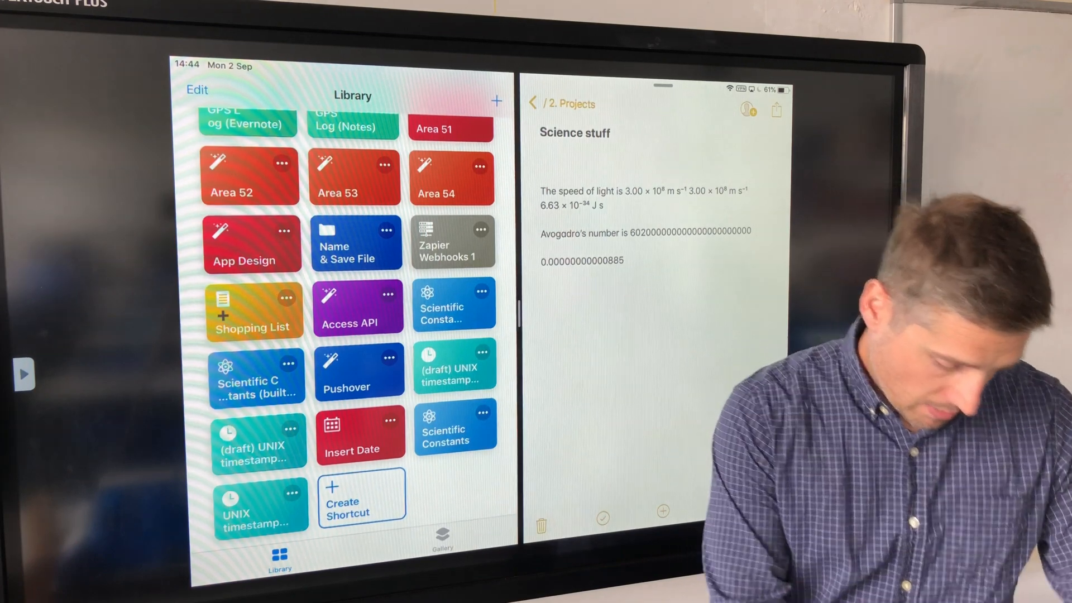
{"action": "left_click", "coordinate": [533, 103]}
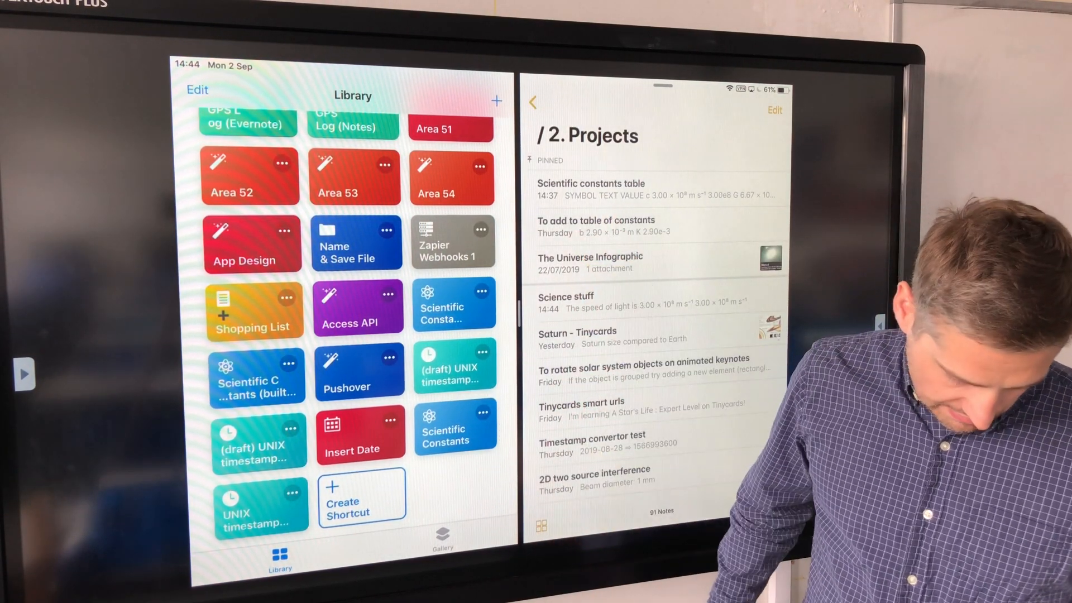
{"action": "left_click", "coordinate": [607, 189]}
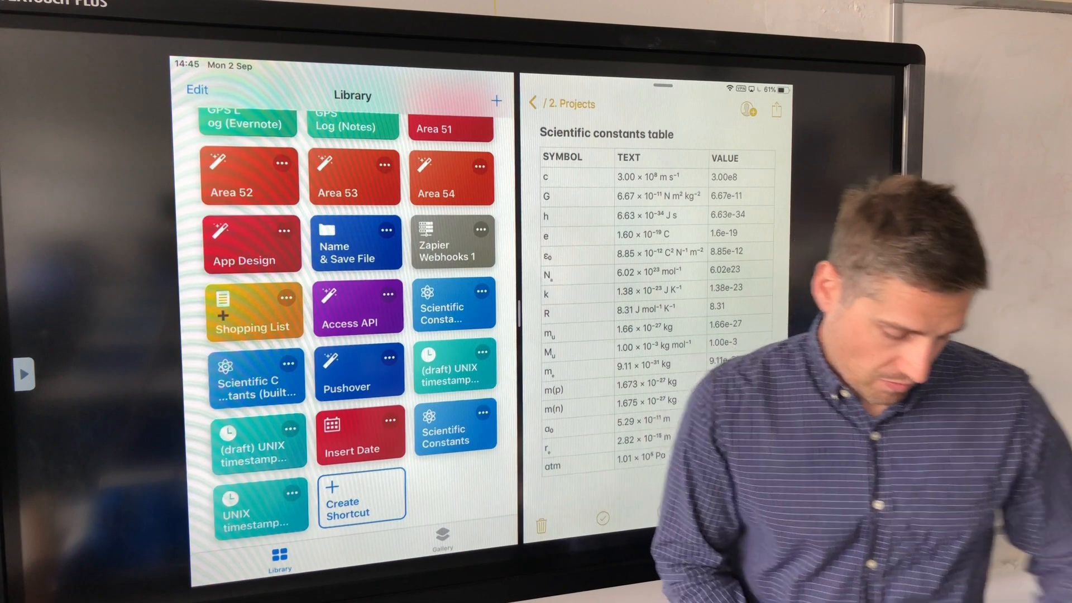
{"action": "left_click", "coordinate": [533, 101]}
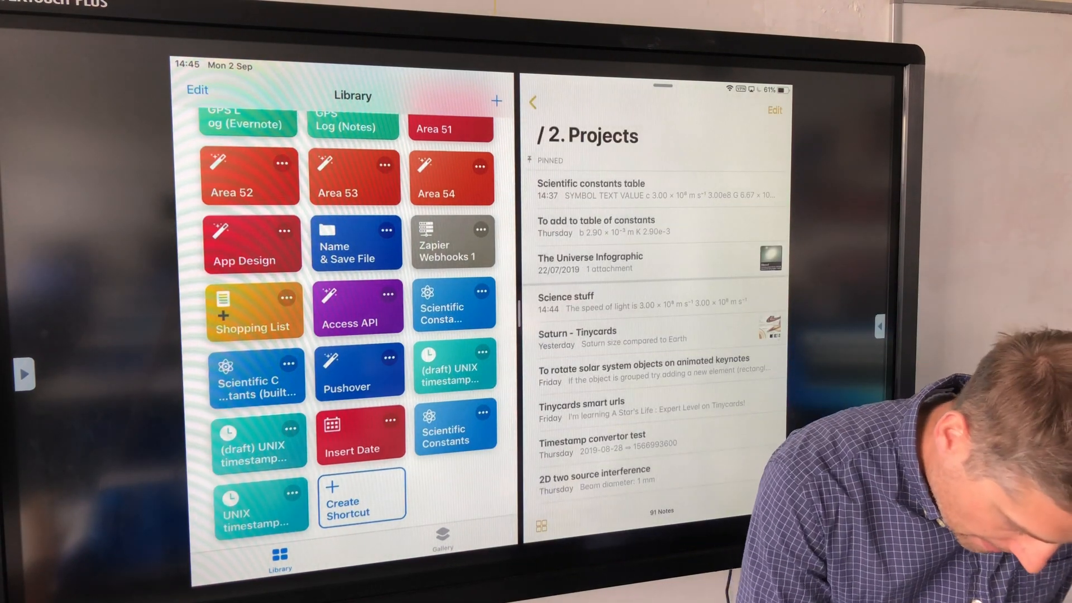
- Open 'To add to table of constants' and copy the Wien values 2.90 × 10⁻³ m K 2.90e-3
{"action": "left_click", "coordinate": [596, 226]}
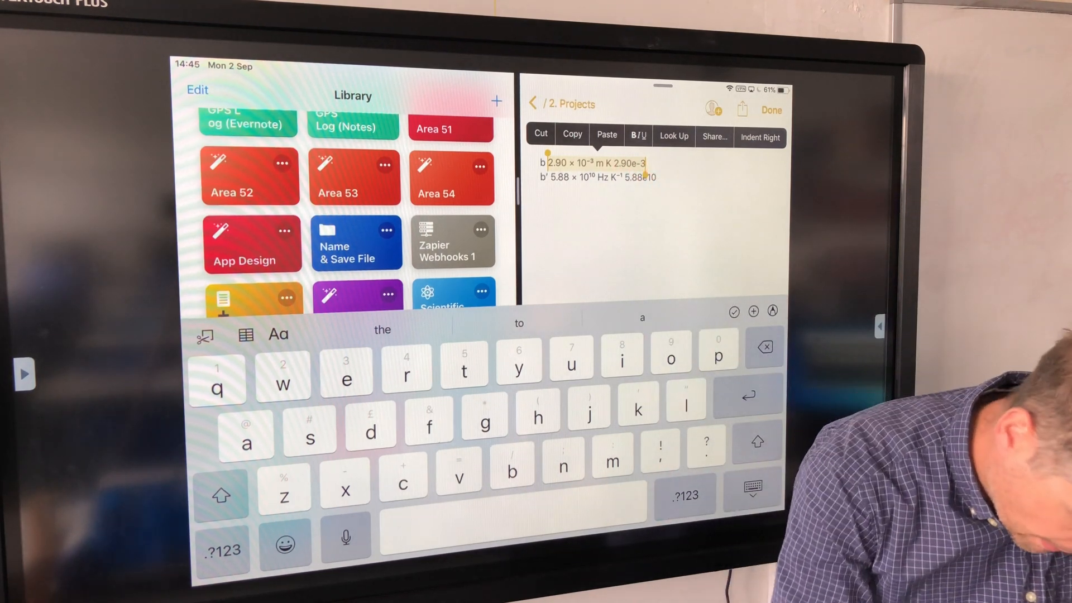
{"action": "left_click", "coordinate": [771, 110]}
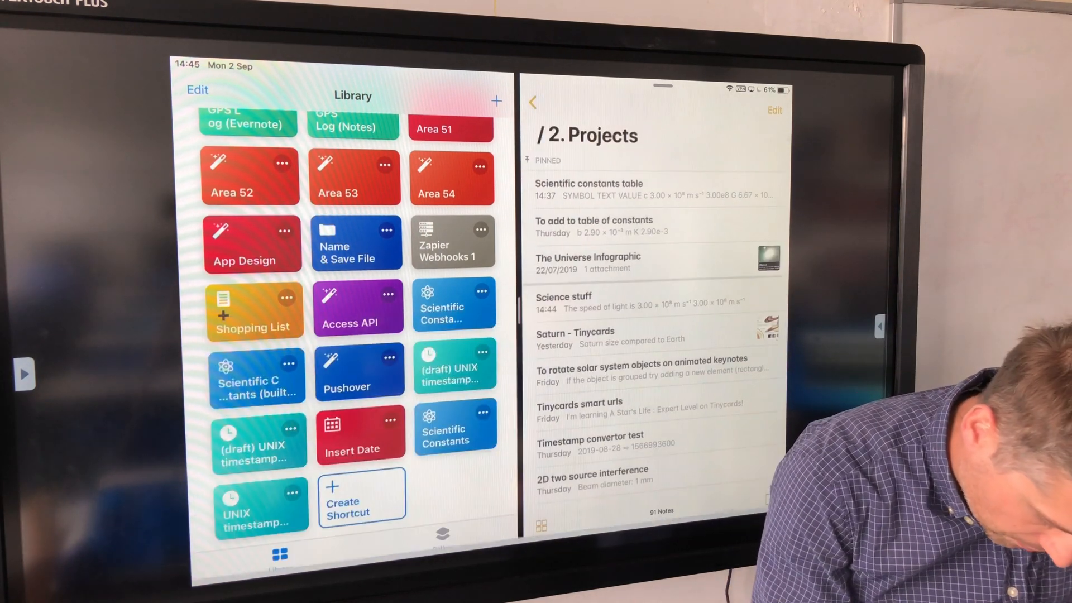
- Add row b to the Scientific constants table, pasting 2.90 × 10⁻³ m K and 2.90e-3
{"action": "left_click", "coordinate": [594, 226]}
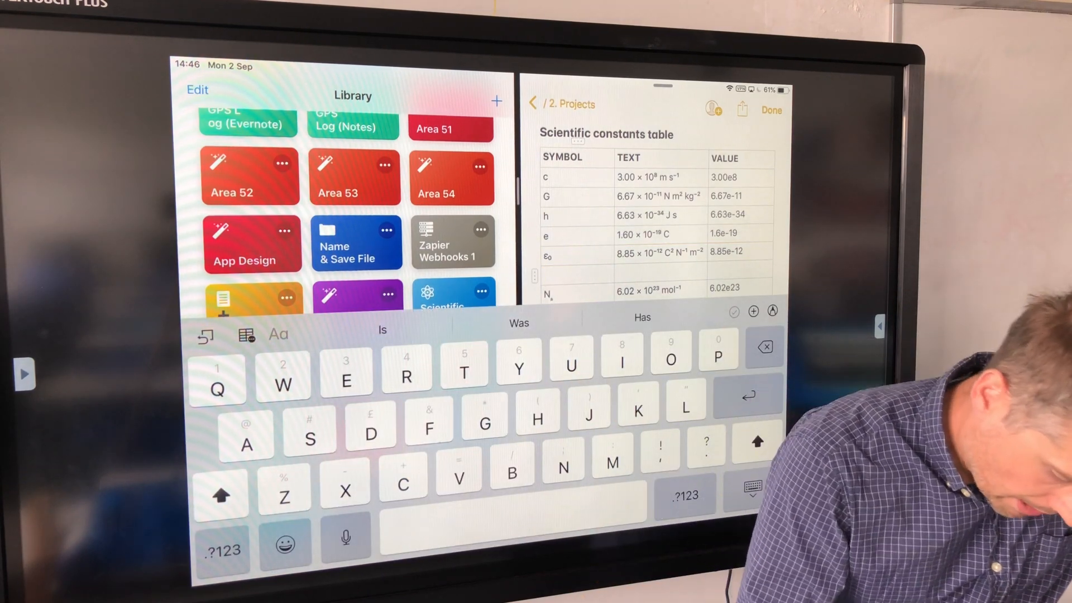
{"action": "type", "text": "b"}
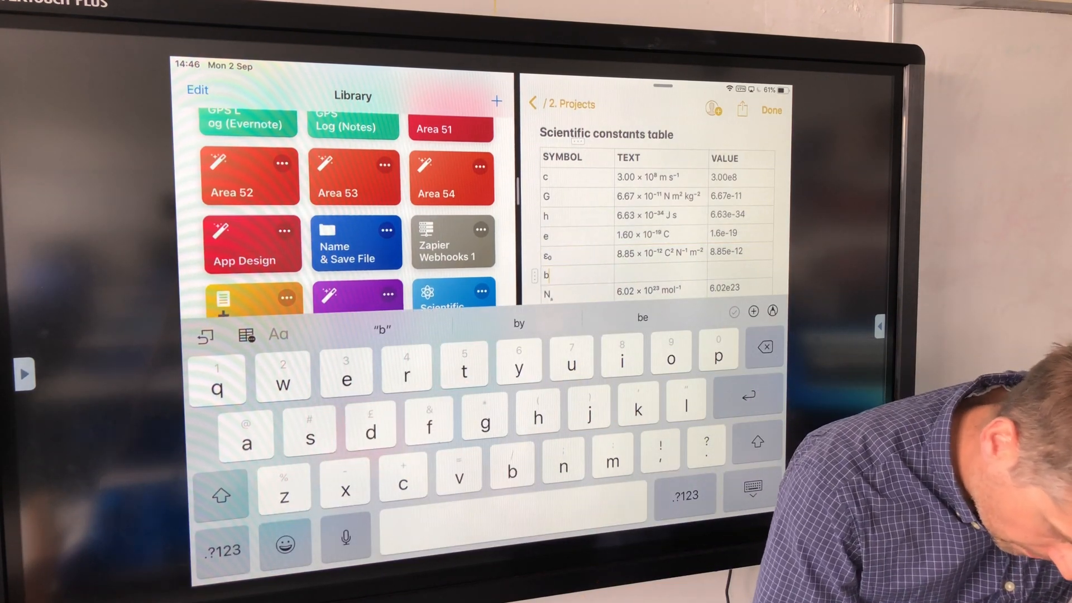
{"action": "left_click", "coordinate": [221, 495]}
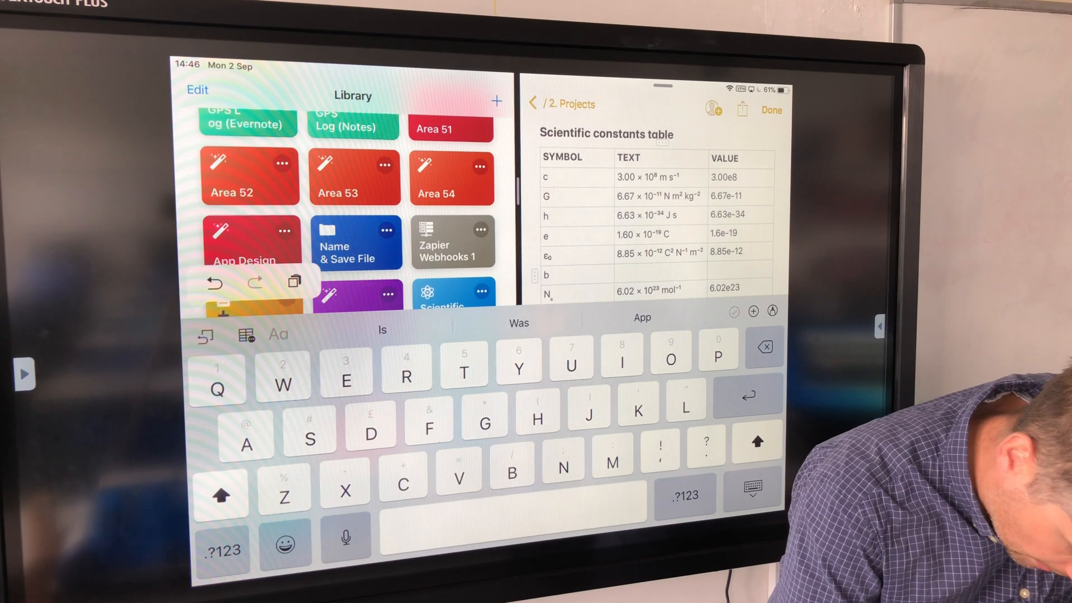
{"action": "double_click", "coordinate": [636, 287]}
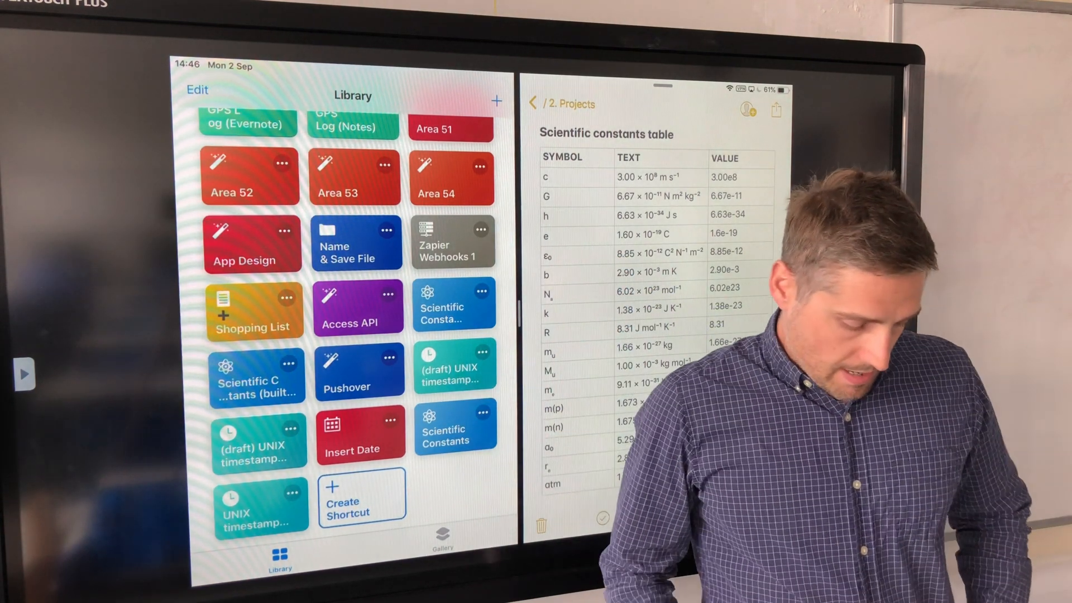
- In the Science stuff note, add a 'Wien: bfqerhhager' line and select the placeholder word
{"action": "left_click", "coordinate": [532, 101]}
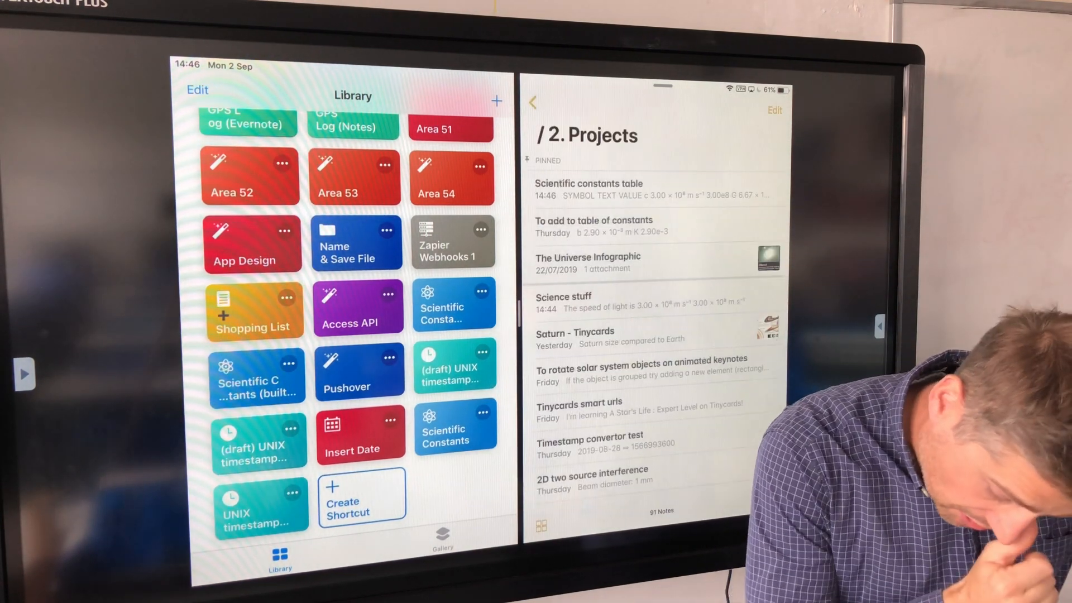
{"action": "left_click", "coordinate": [616, 301]}
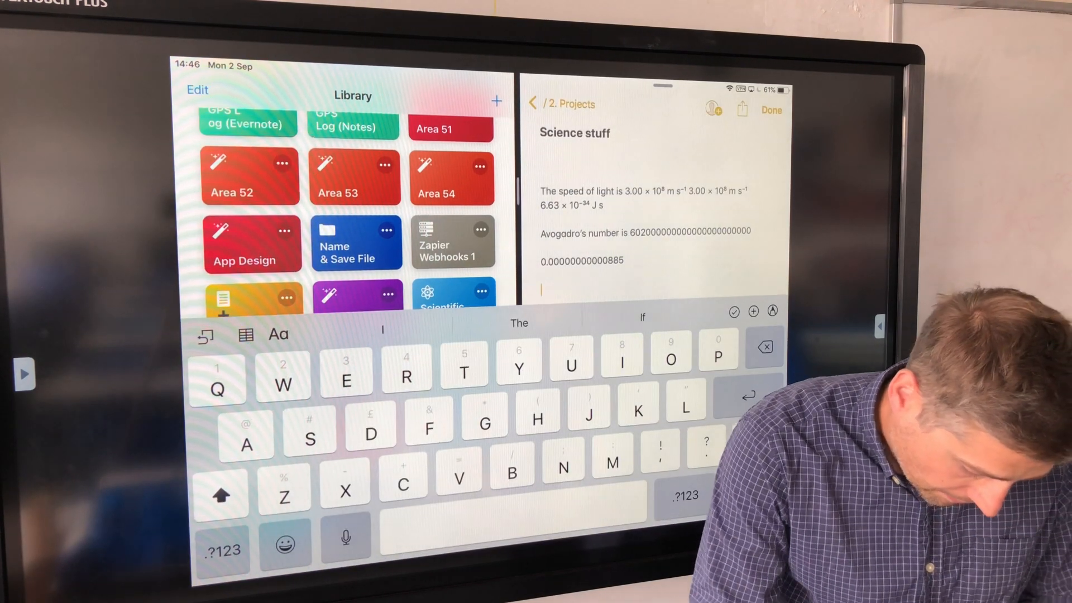
{"action": "type", "text": "Wien: b"}
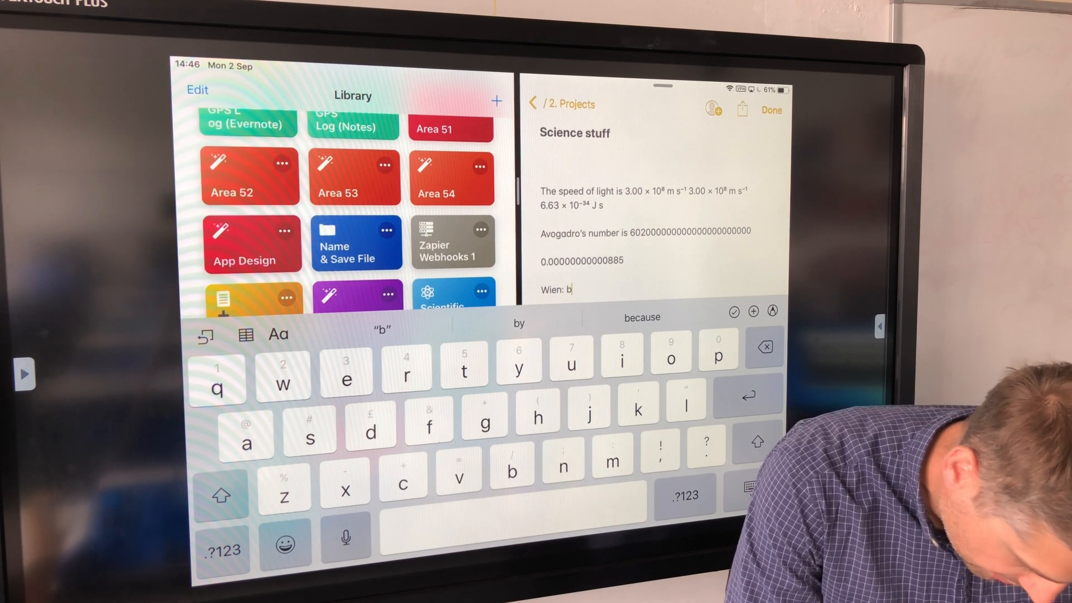
{"action": "type", "text": "fqerhhager"}
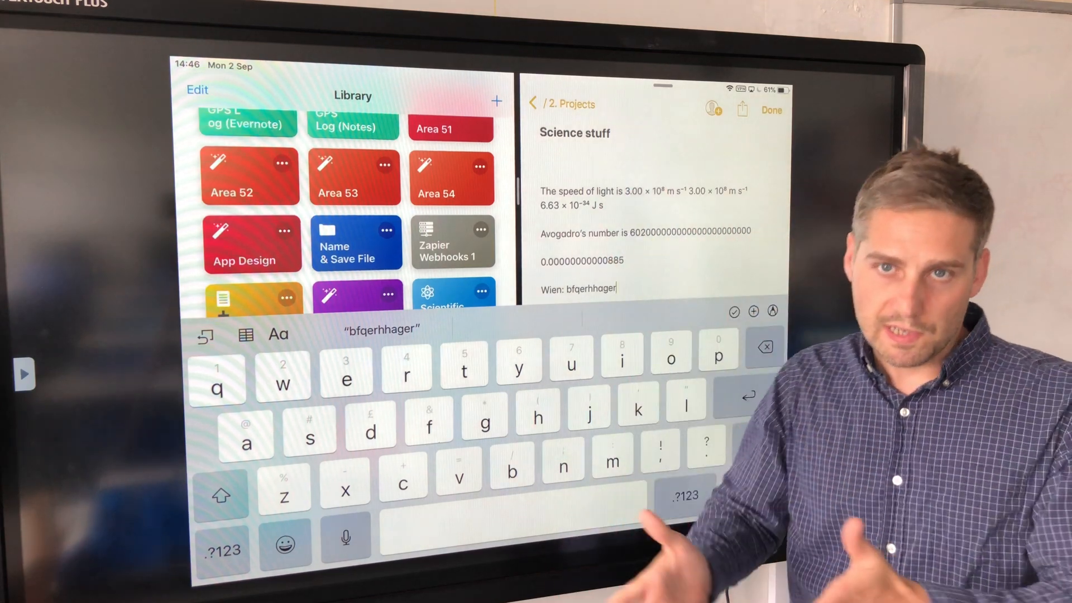
{"action": "double_click", "coordinate": [590, 289]}
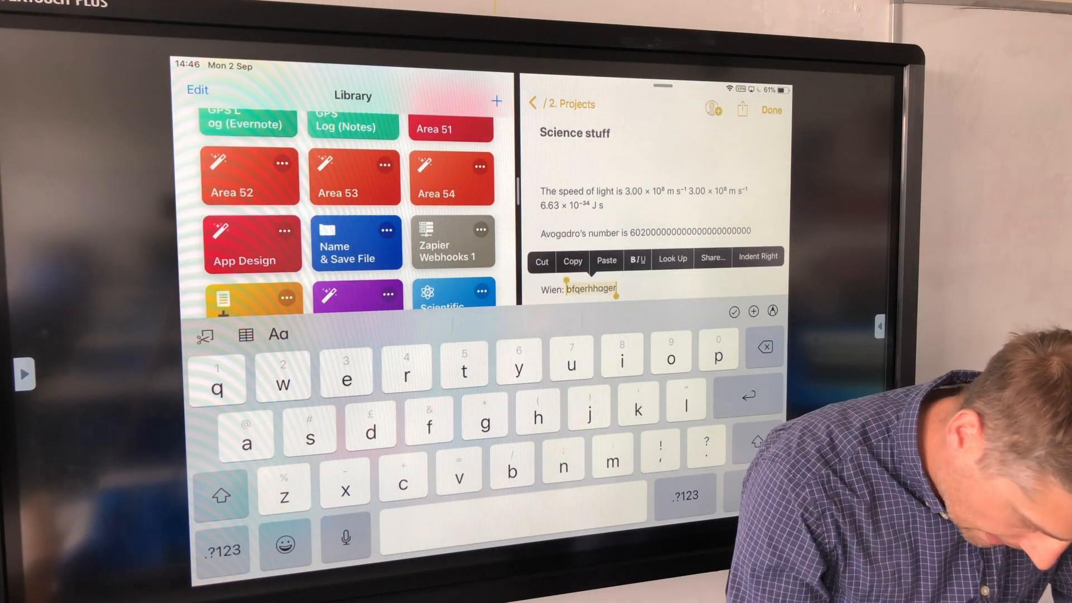
- Run the Scientific Constants shortcut to copy Wien's constant 2.90 × 10⁻³ m K
{"action": "left_click", "coordinate": [741, 110]}
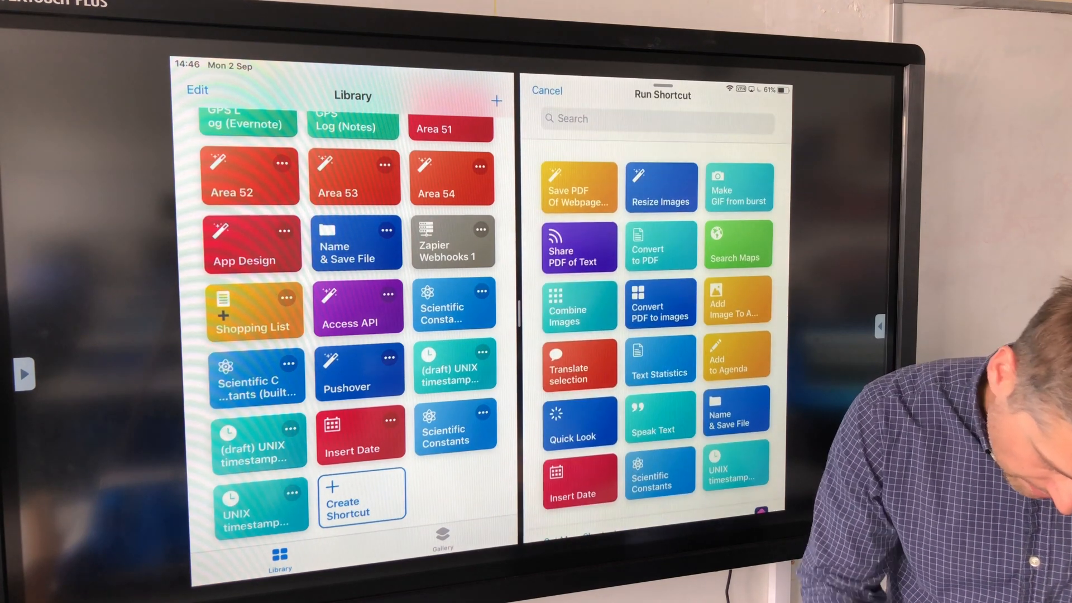
{"action": "left_click", "coordinate": [659, 473]}
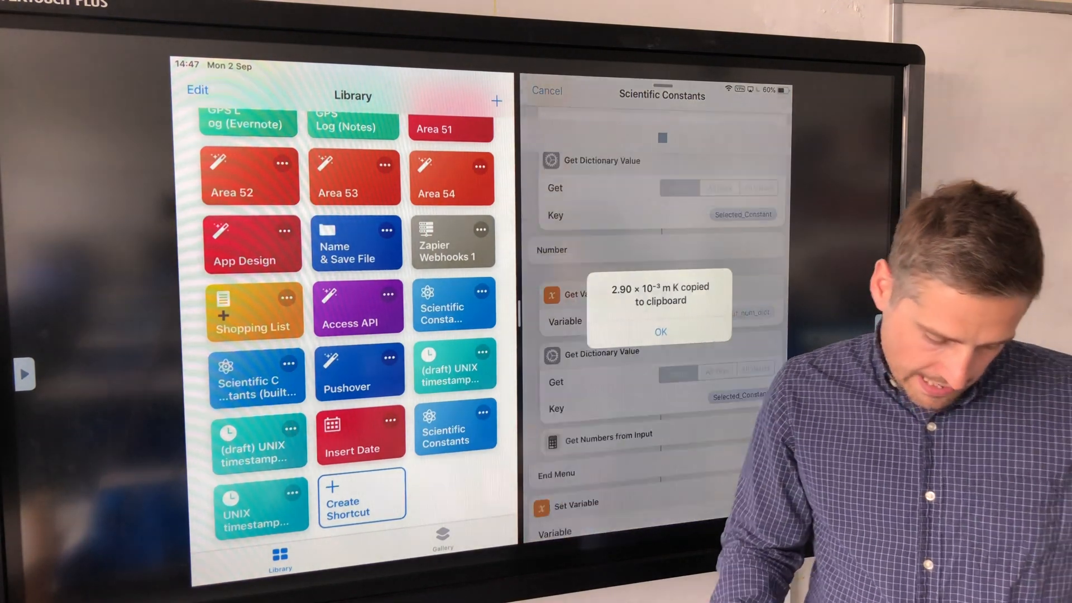
{"action": "left_click", "coordinate": [660, 332]}
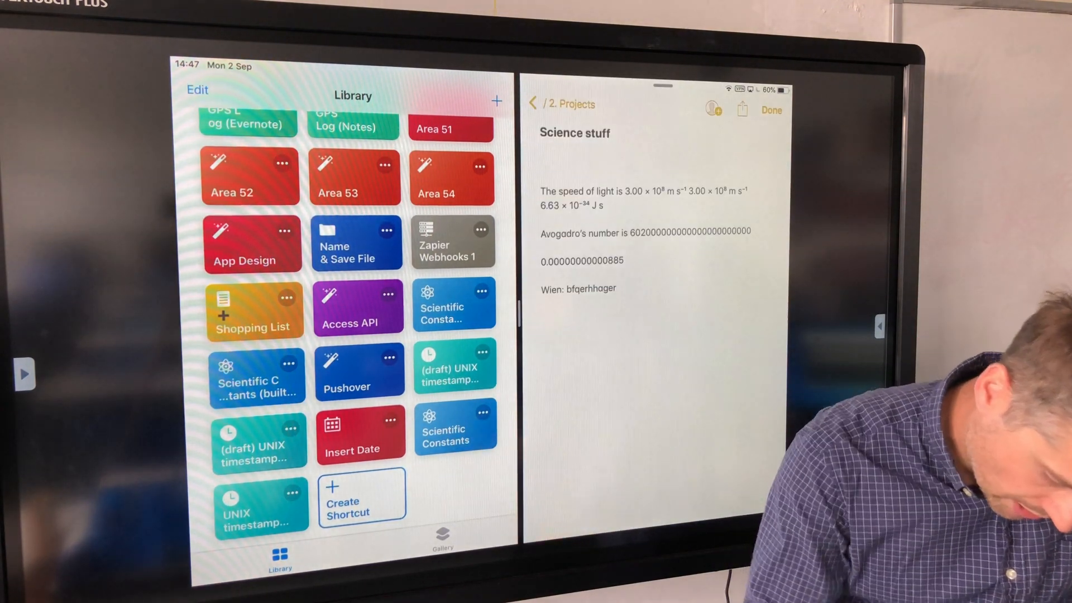